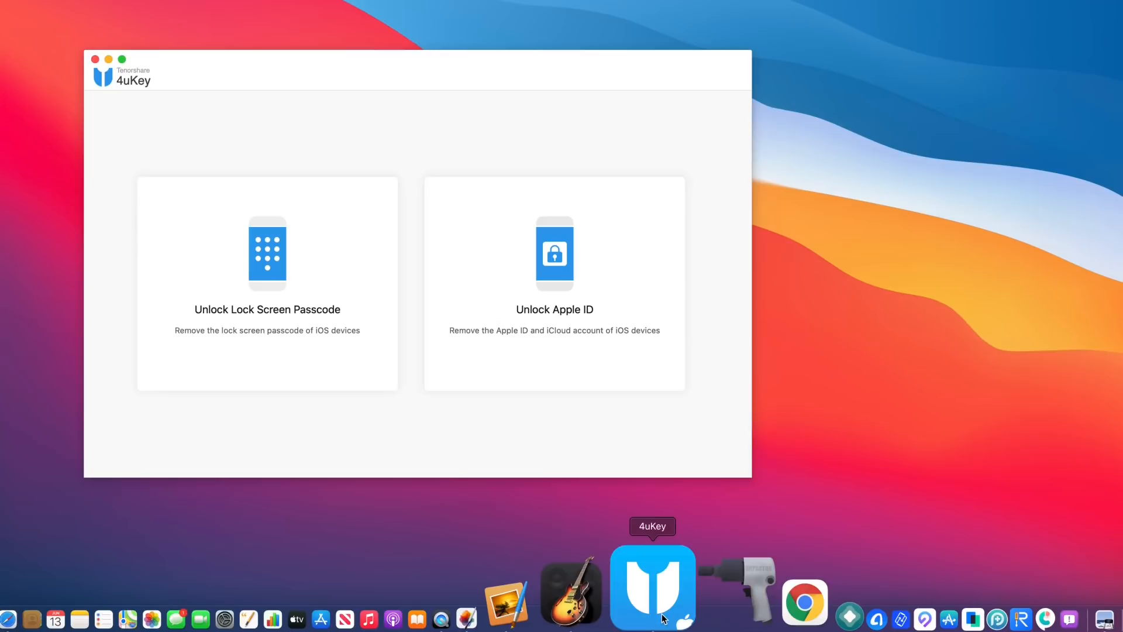
Choose the Unlock Lock Screen Passcode path for the connected iPhone SE.
click(266, 284)
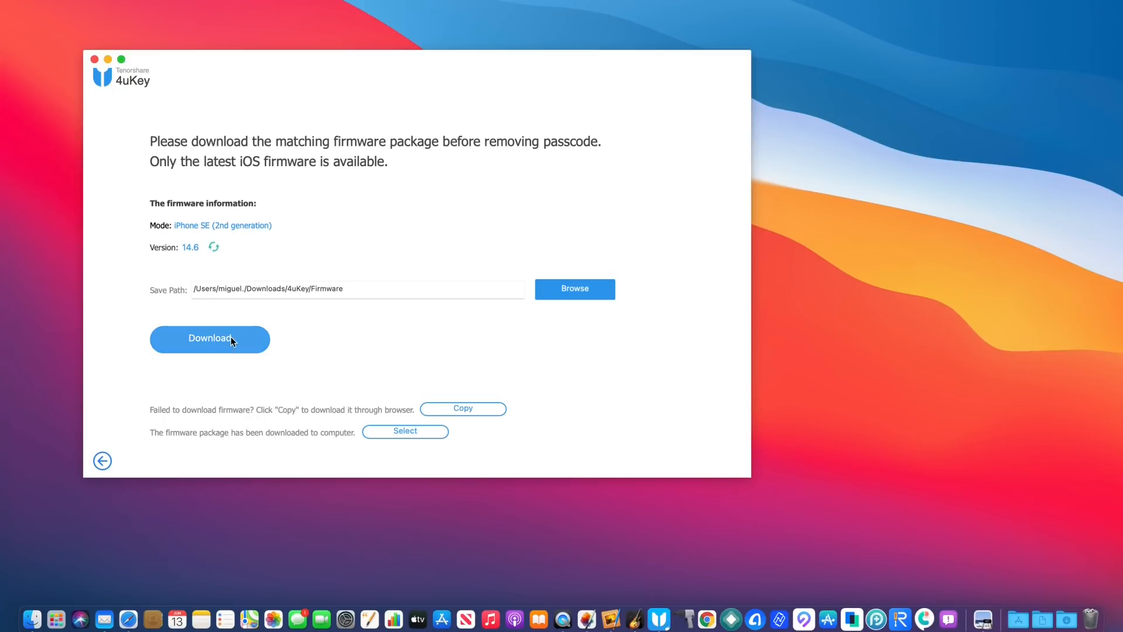
Download the iOS 14.6 firmware package and start the unlock until the passcode is removed.
click(209, 338)
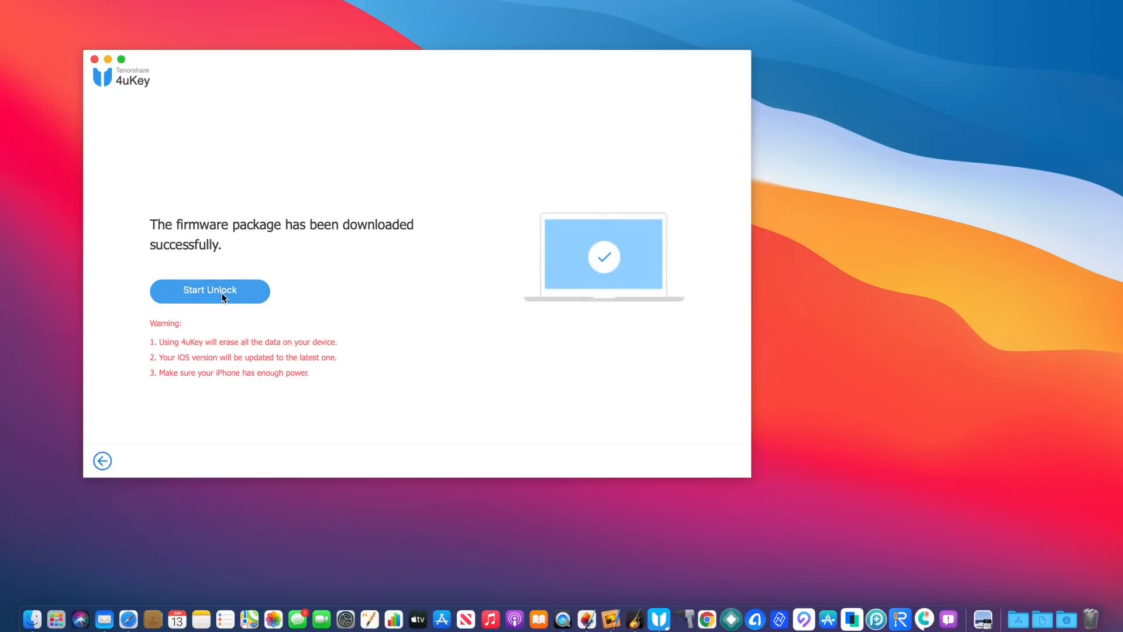
click(210, 291)
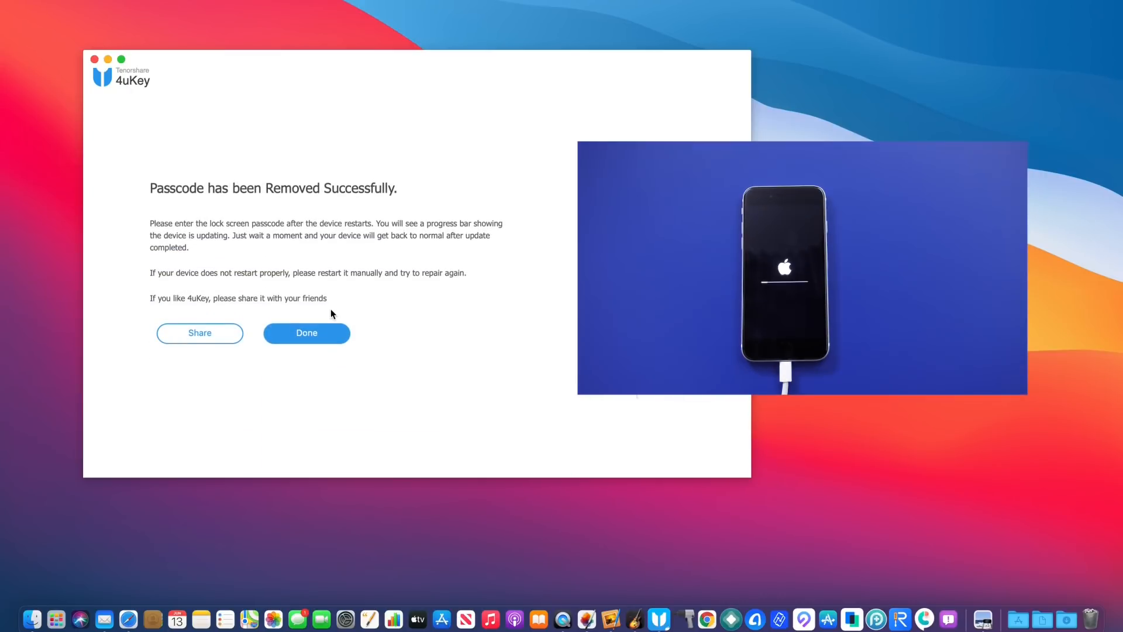
Dismiss the success notice with Done, then view Settings on the unlocked iPhone.
click(306, 332)
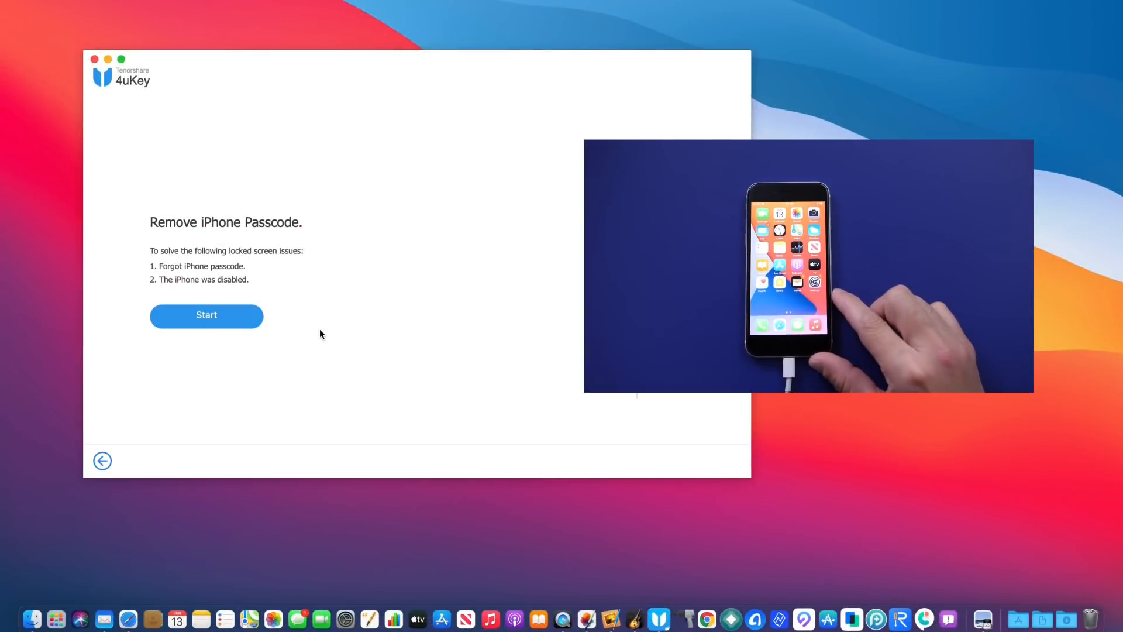
mouse_move(316, 300)
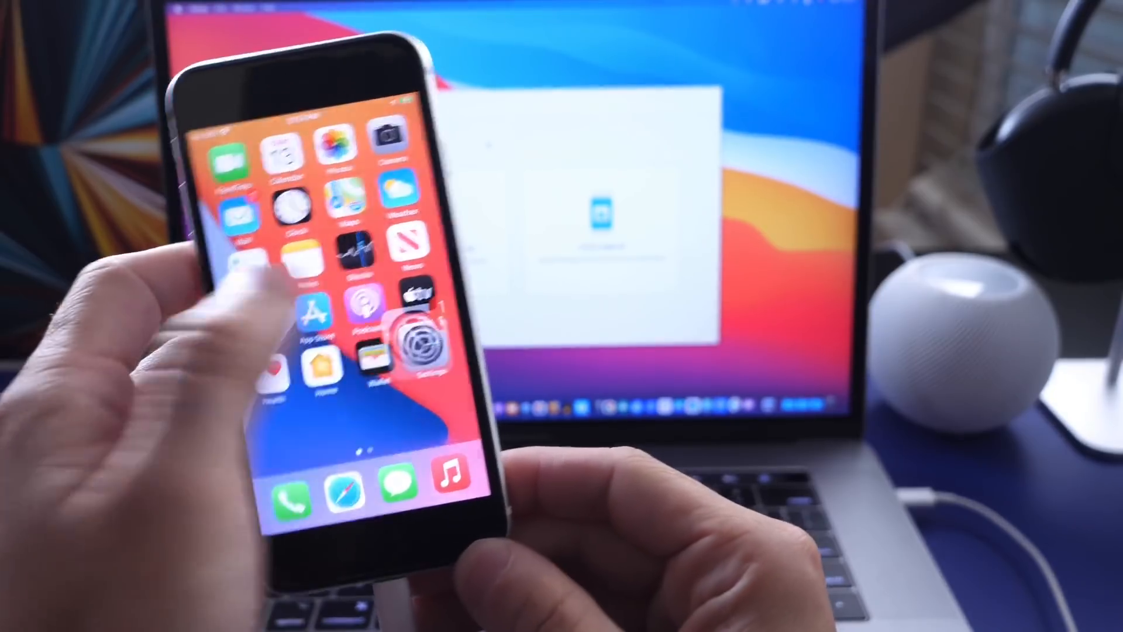
click(420, 337)
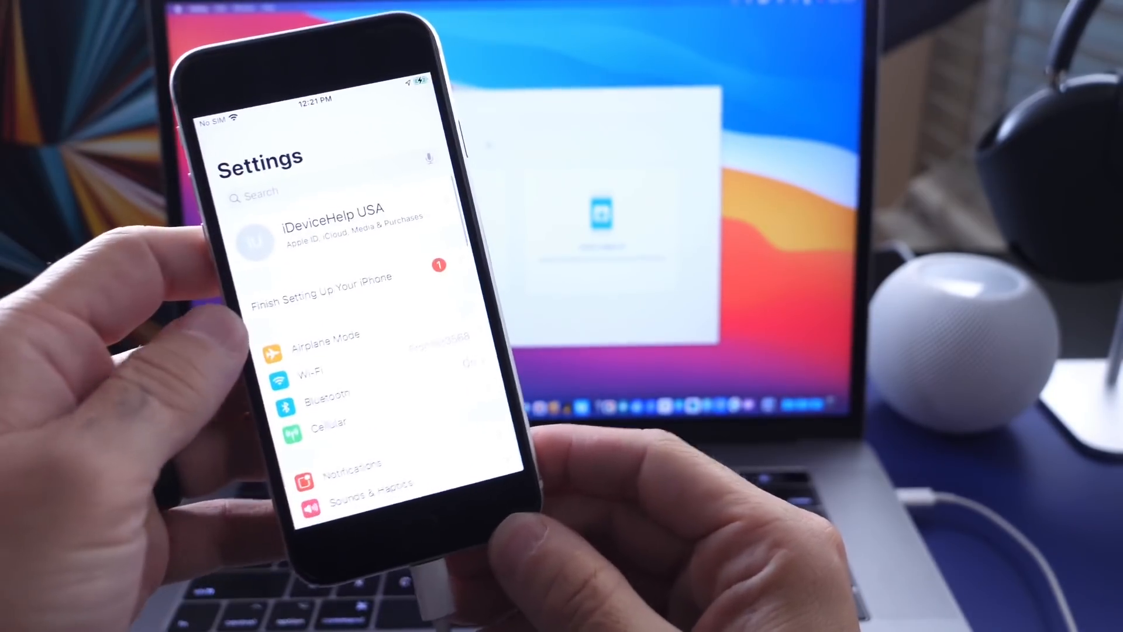